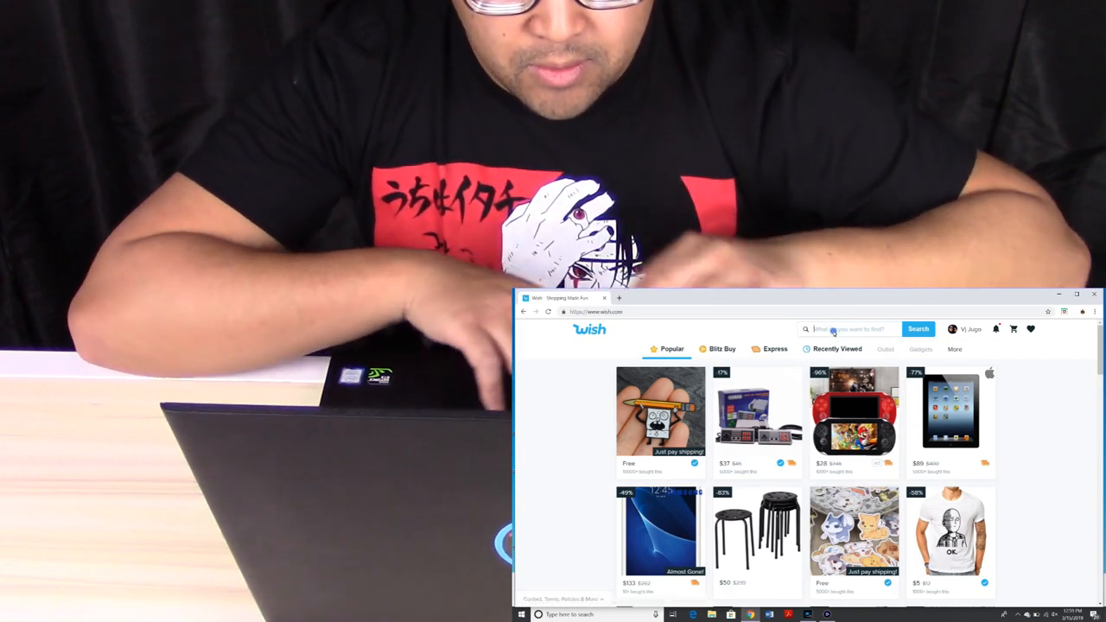
# Search Wish for 'xbox' and run the Xbox One X suggestion
pyautogui.write('xbox')
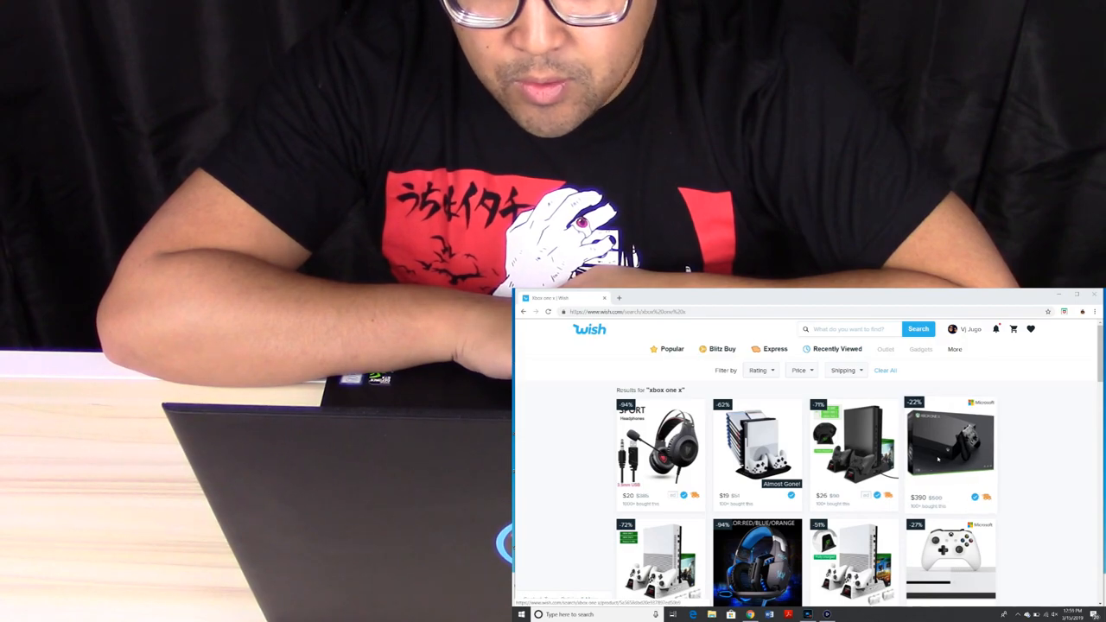
# Open the $390 Refurbished Microsoft CYV-00001 1TB Xbox One X listing and browse its page
pyautogui.click(950, 449)
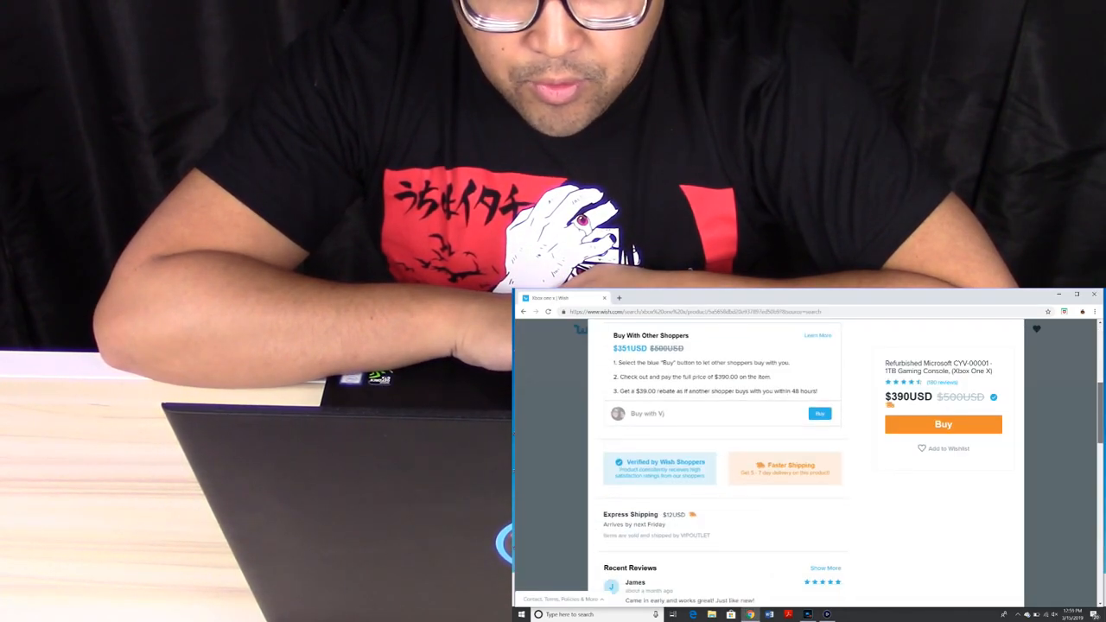
pyautogui.scroll(-3)
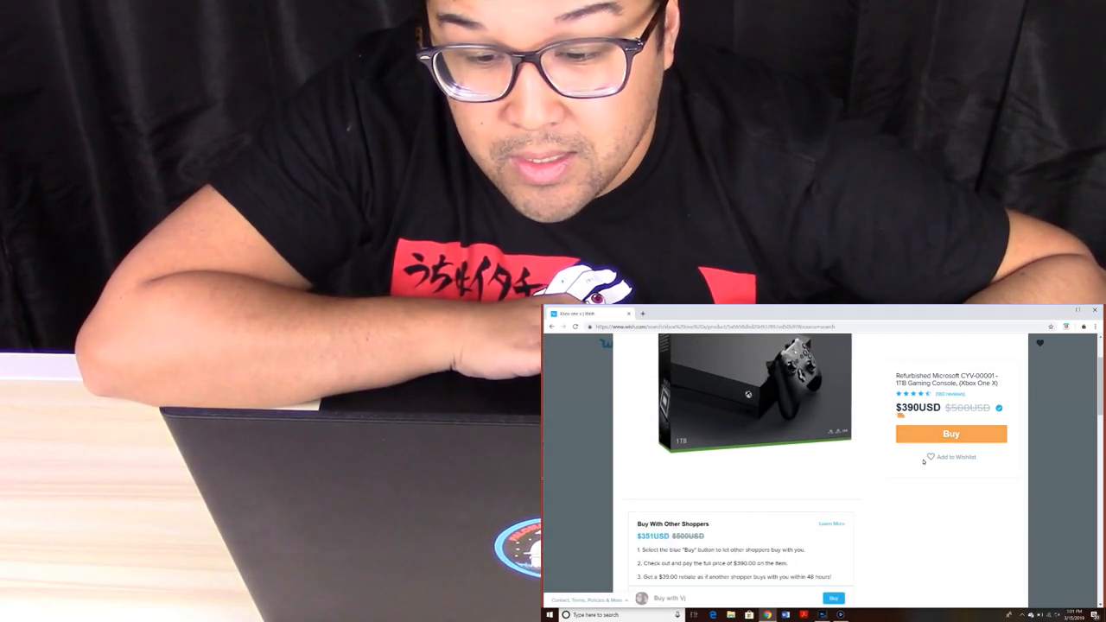
pyautogui.click(951, 433)
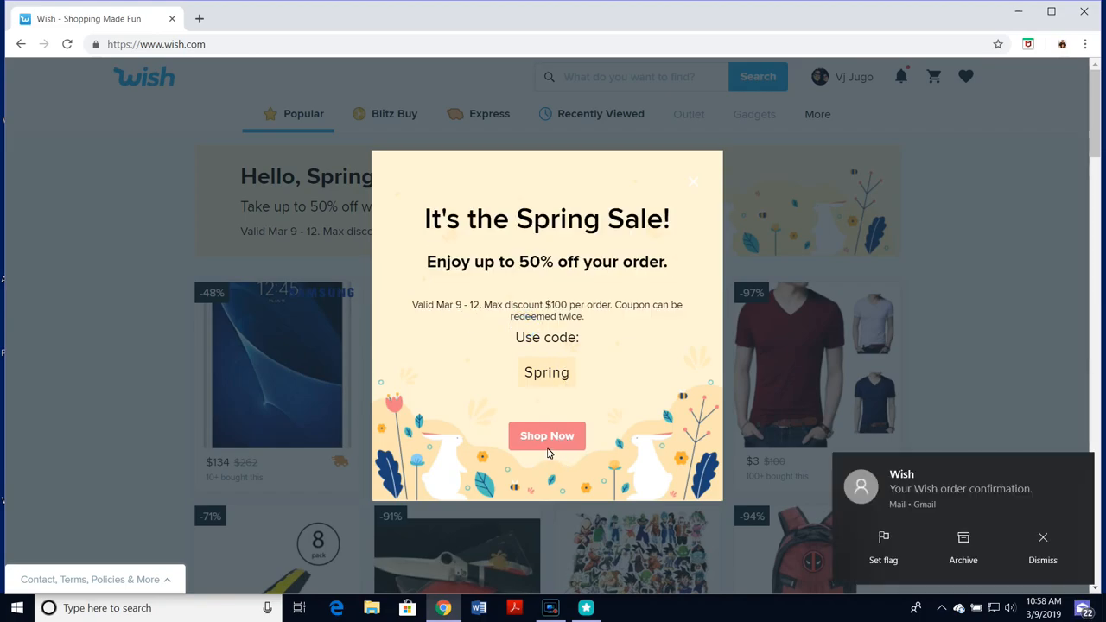
# Dismiss the Spring Sale popup with Shop Now
pyautogui.click(694, 181)
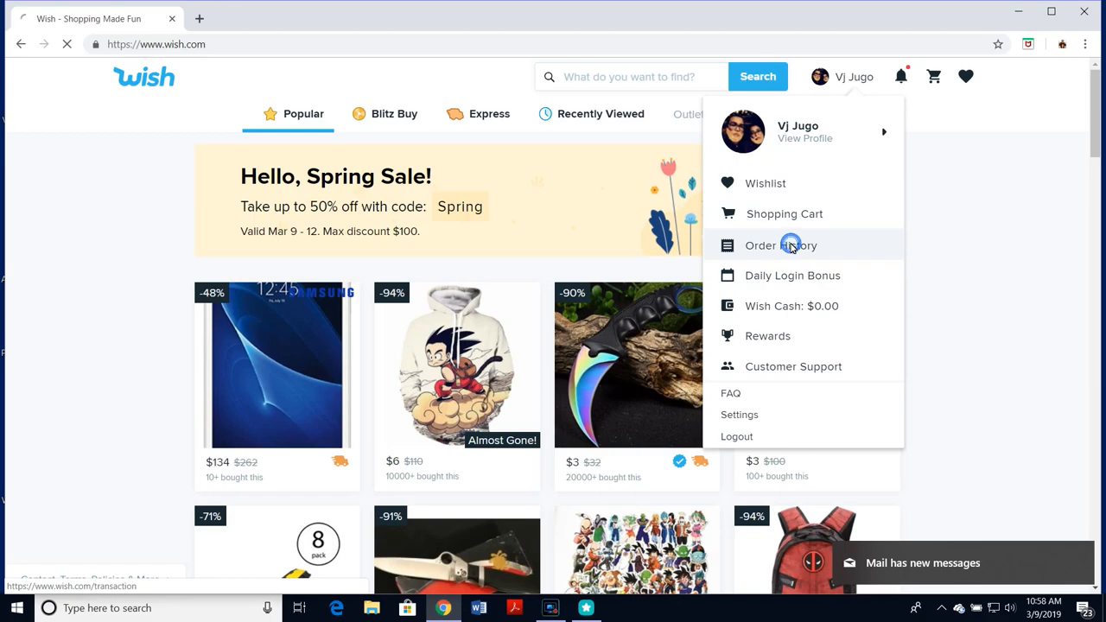
# View the Xbox One X order arriving Mar 16 and enter code SPRING for 25% off
pyautogui.click(780, 246)
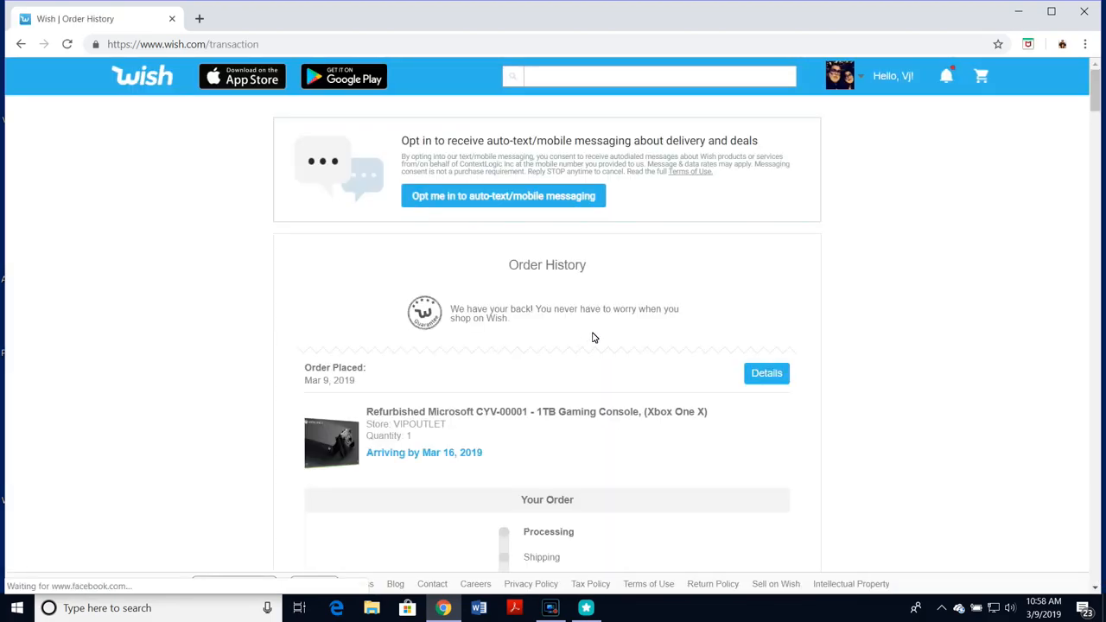
pyautogui.scroll(-3)
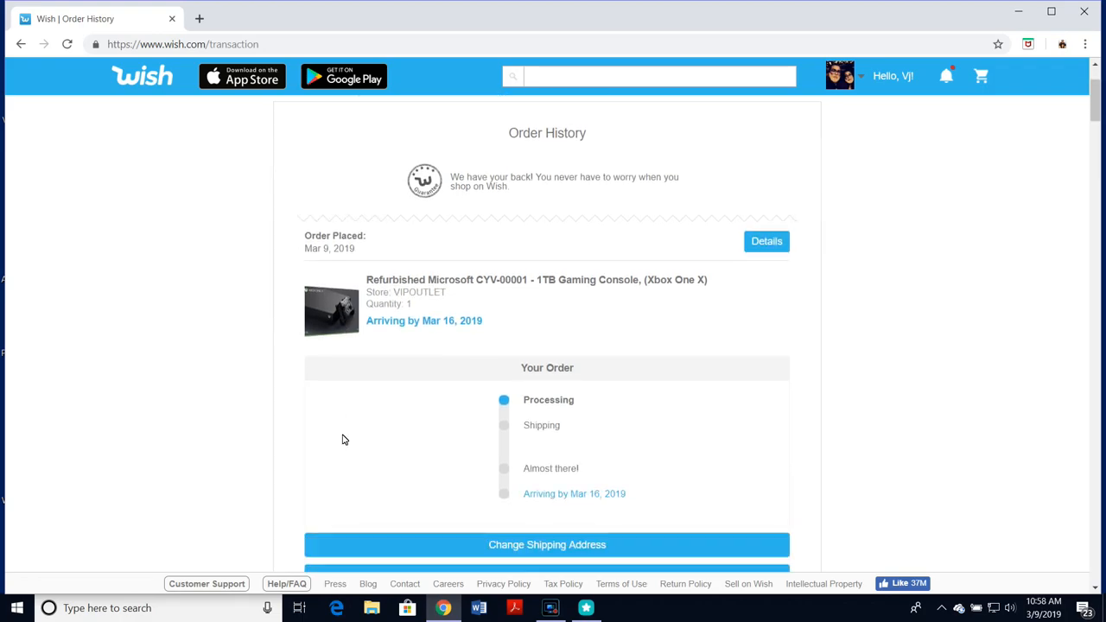
pyautogui.click(536, 279)
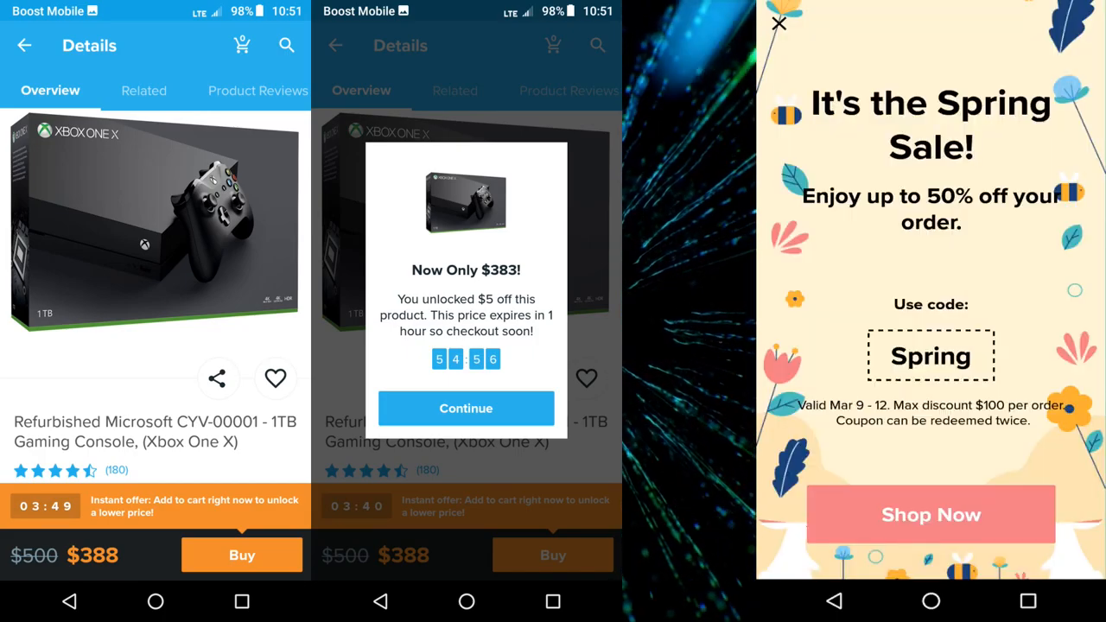
pyautogui.write('SPRING')
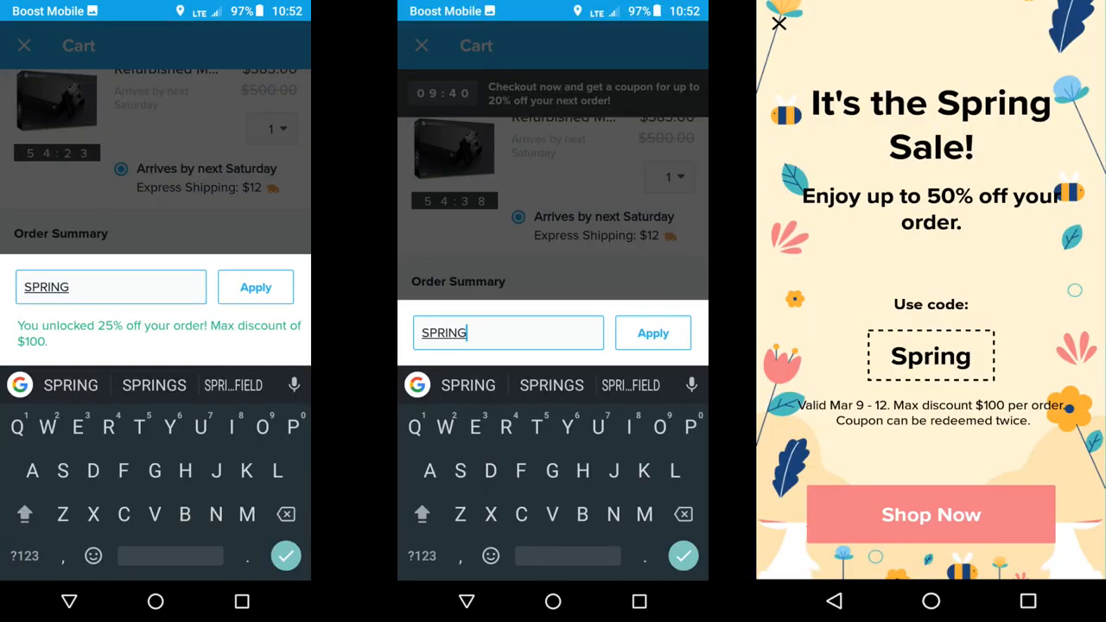